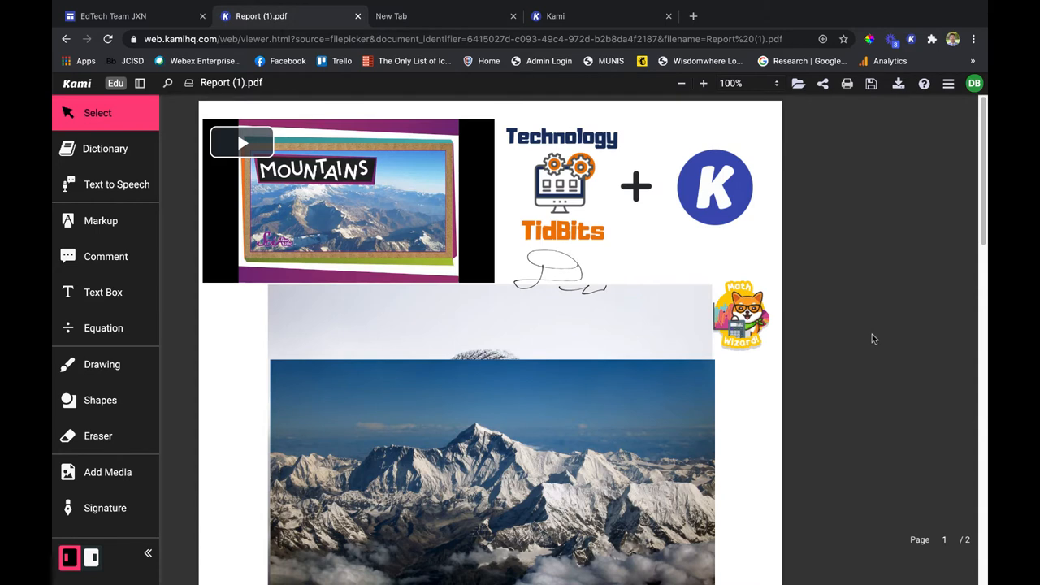
{"action": "mouse_move", "coordinate": [877, 322]}
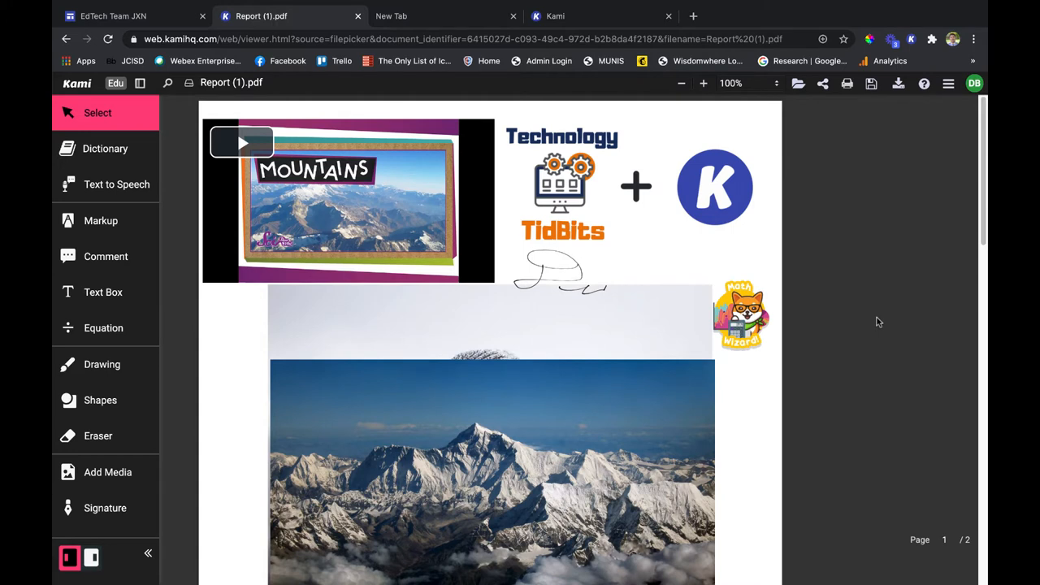
Rename 'Report (1).pdf' to 'Assignment 101', keep 100% zoom, and view file-open choices.
{"action": "left_click", "coordinate": [232, 82]}
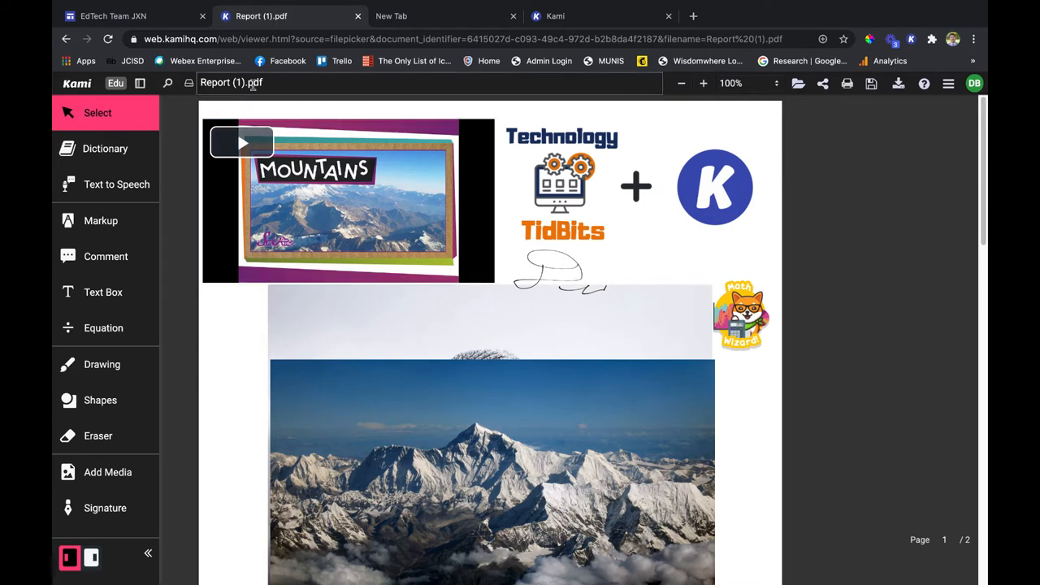
{"action": "left_click", "coordinate": [634, 187]}
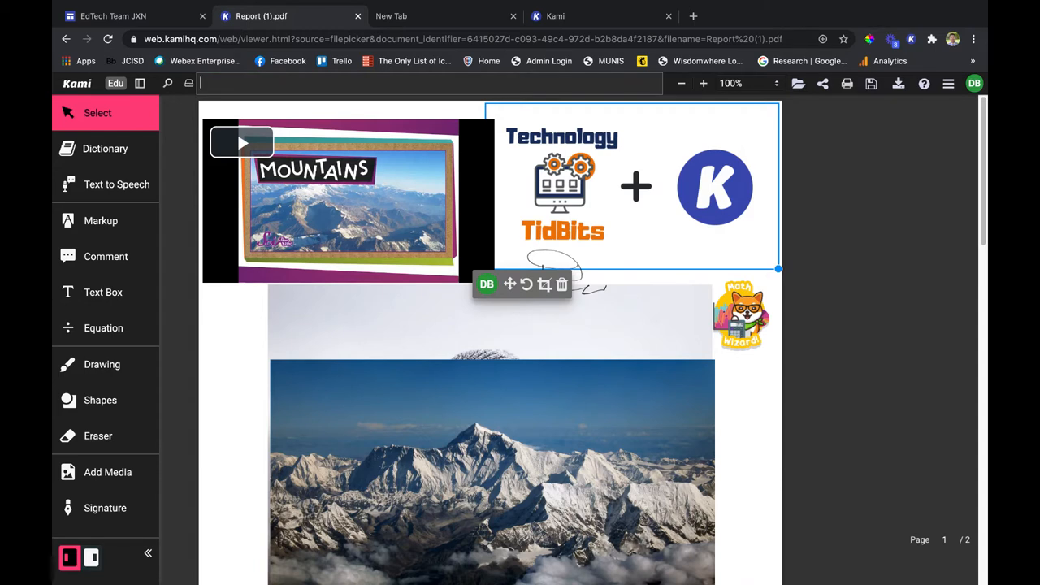
{"action": "type", "text": "Assign"}
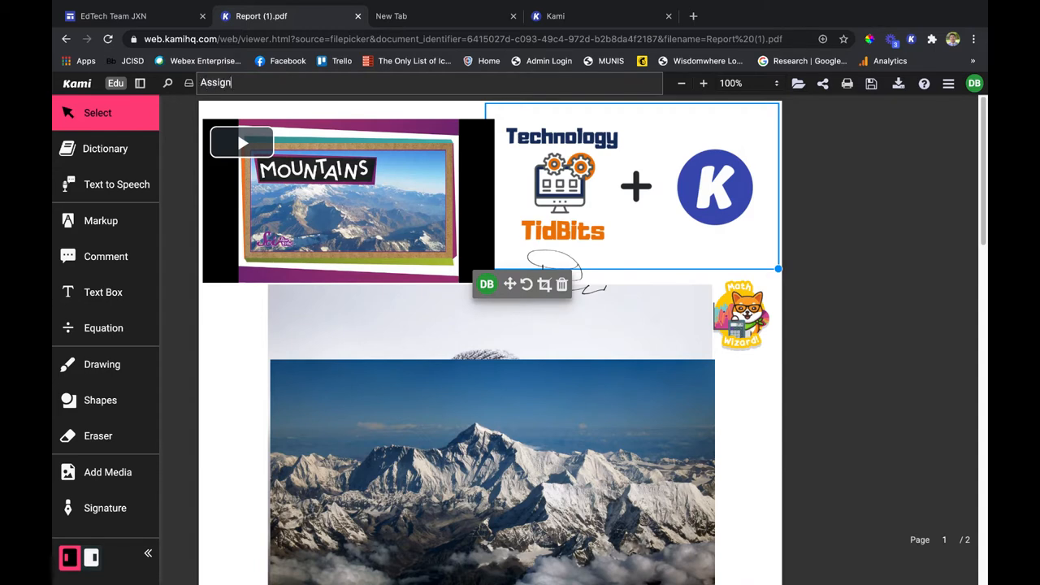
{"action": "type", "text": "ment 101"}
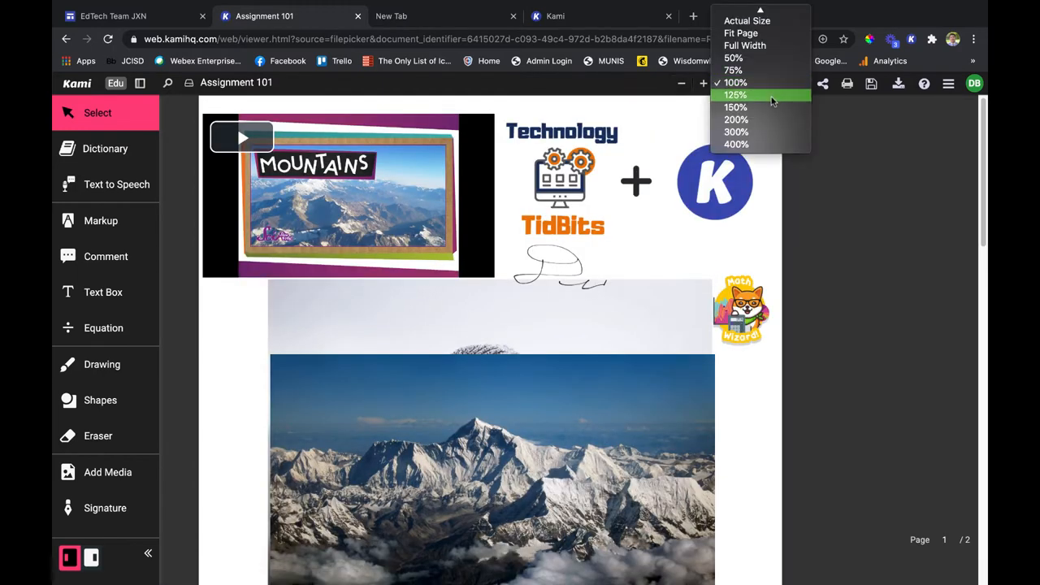
{"action": "left_click", "coordinate": [734, 82]}
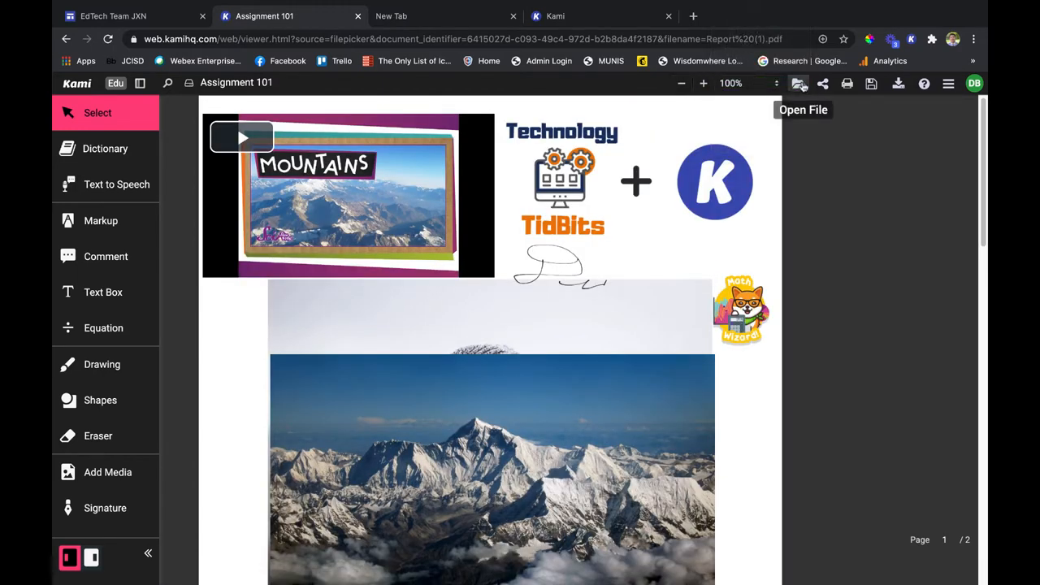
{"action": "left_click", "coordinate": [800, 83]}
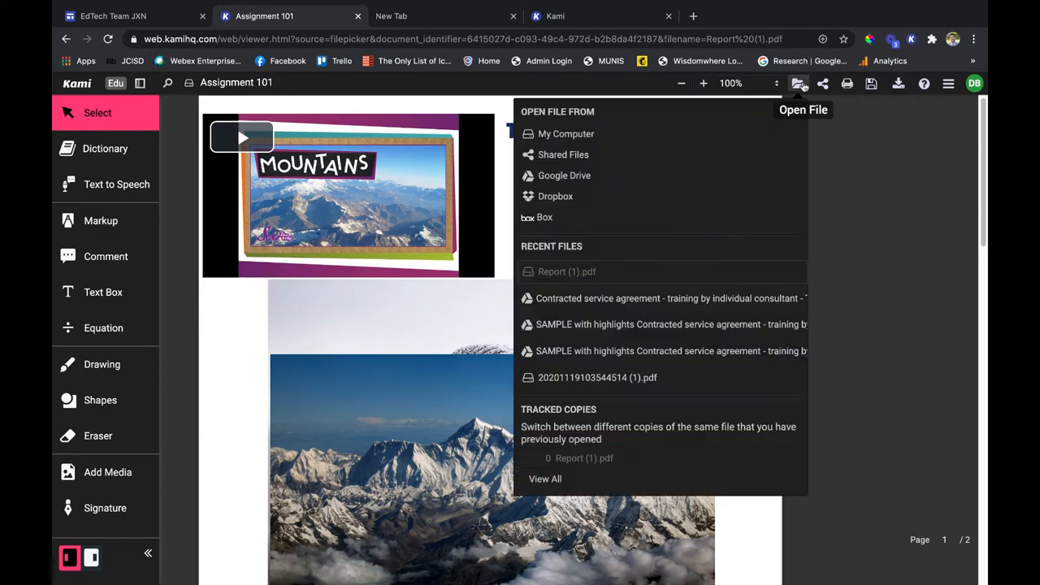
{"action": "mouse_move", "coordinate": [822, 83]}
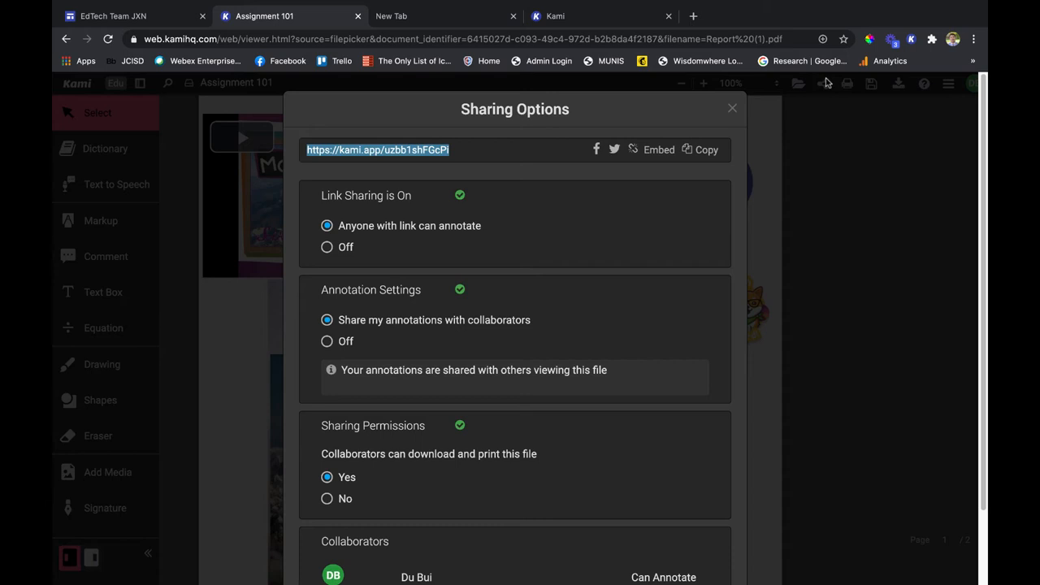
{"action": "mouse_move", "coordinate": [489, 169]}
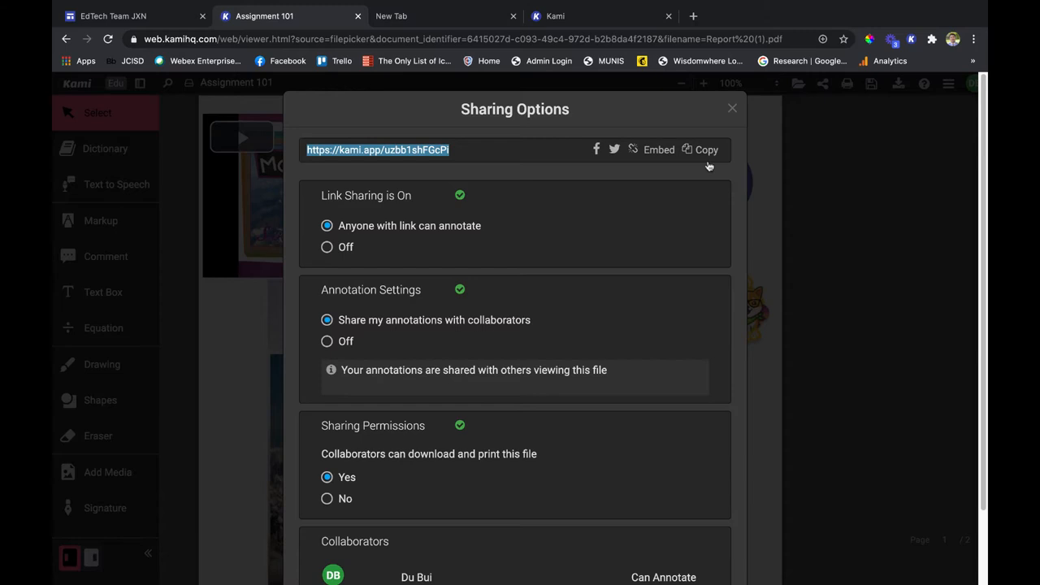
Toggle annotation sharing off and back on, then copy the Assignment 101 share link.
{"action": "scroll", "scroll_direction": "down", "scroll_amount": 3}
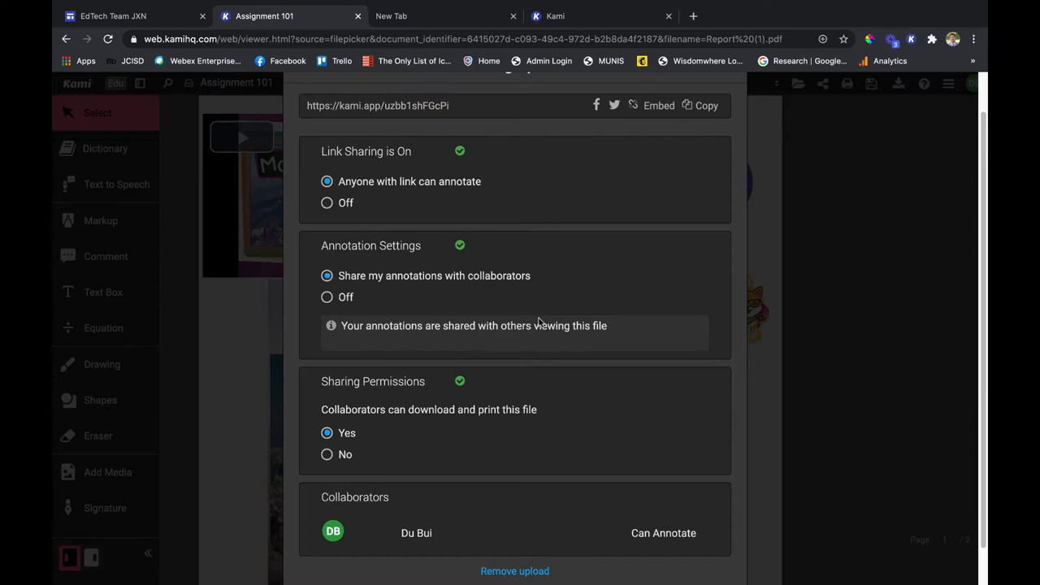
{"action": "mouse_move", "coordinate": [602, 267]}
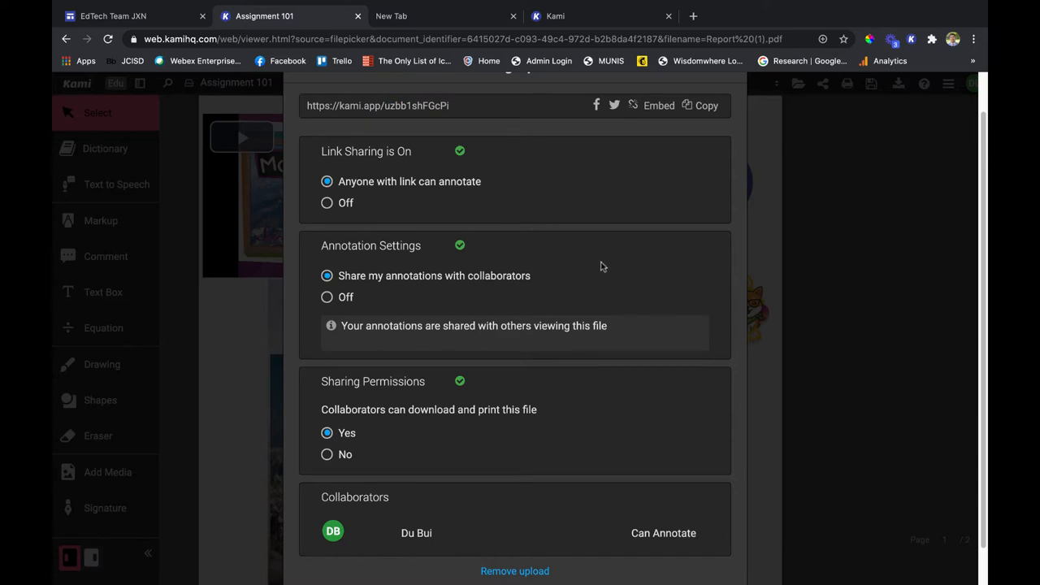
{"action": "left_click", "coordinate": [326, 297]}
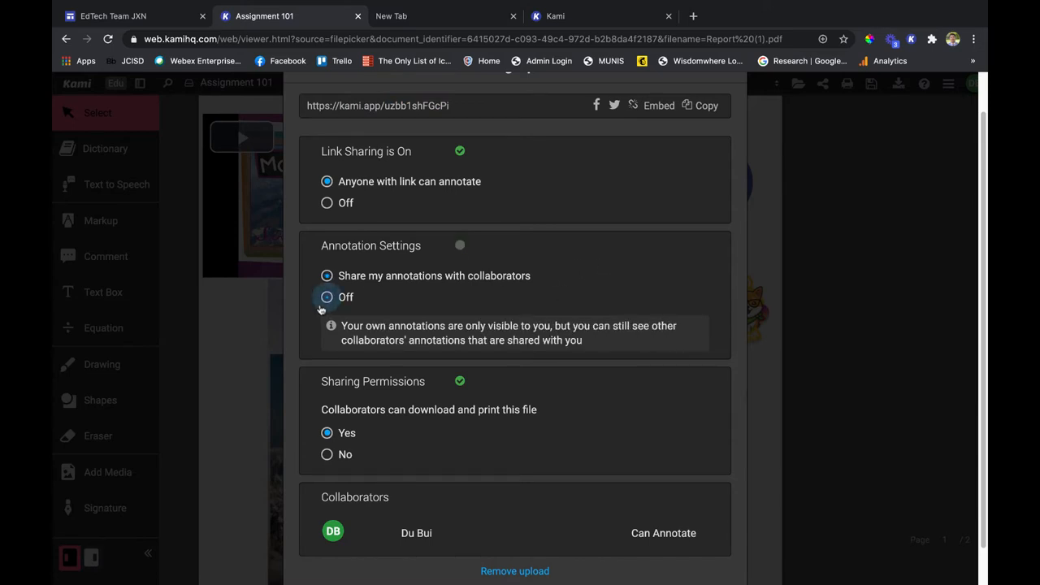
{"action": "left_click", "coordinate": [327, 275]}
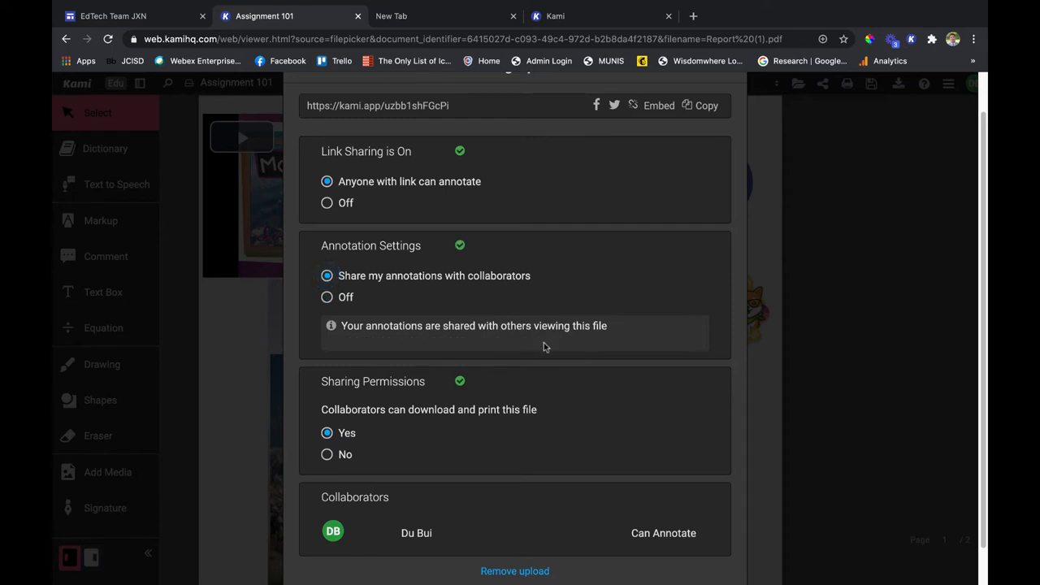
{"action": "scroll", "scroll_direction": "down", "scroll_amount": 3}
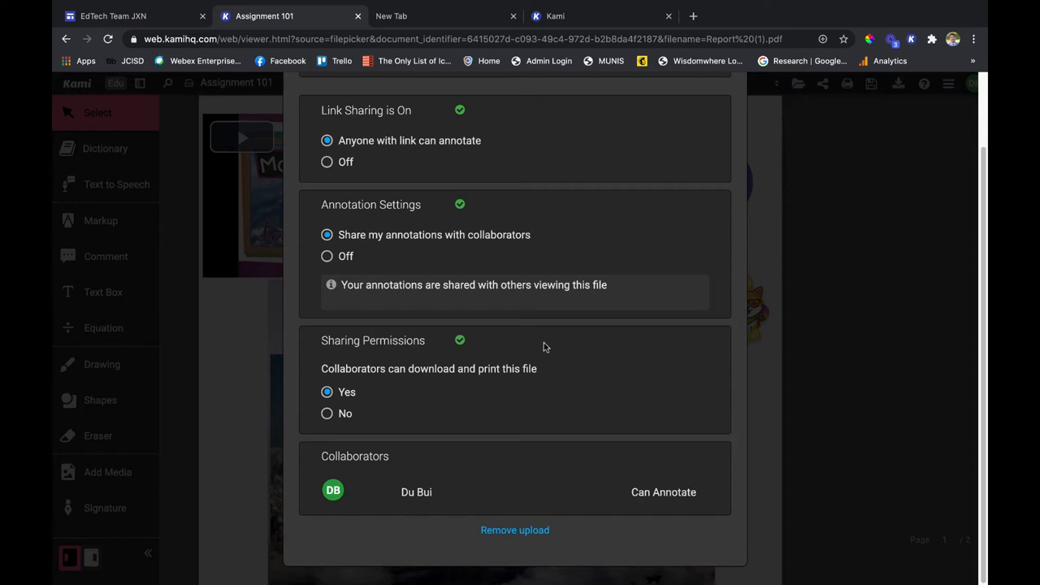
{"action": "scroll", "scroll_direction": "up", "scroll_amount": 3}
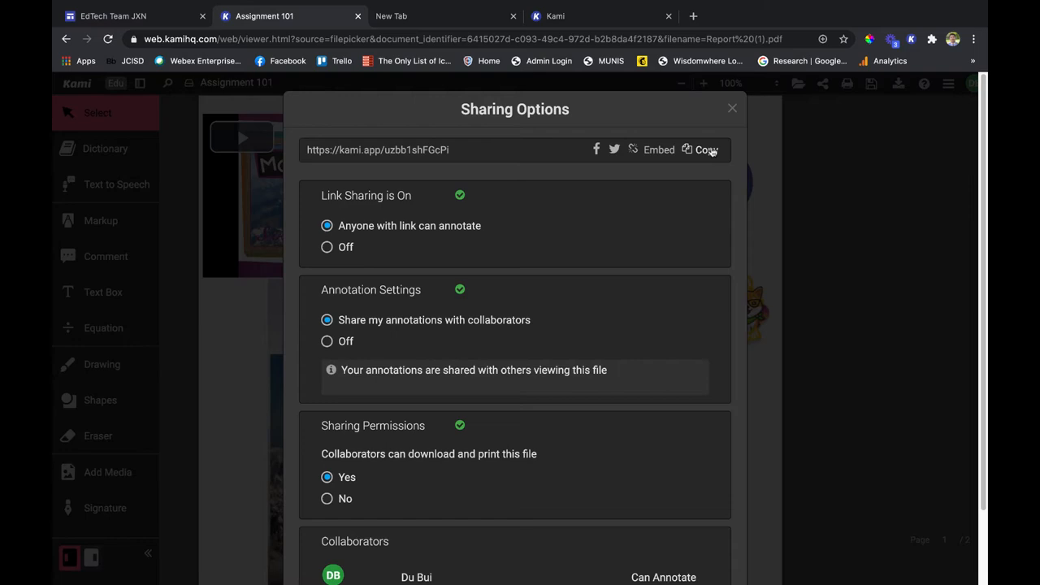
{"action": "left_click", "coordinate": [973, 39]}
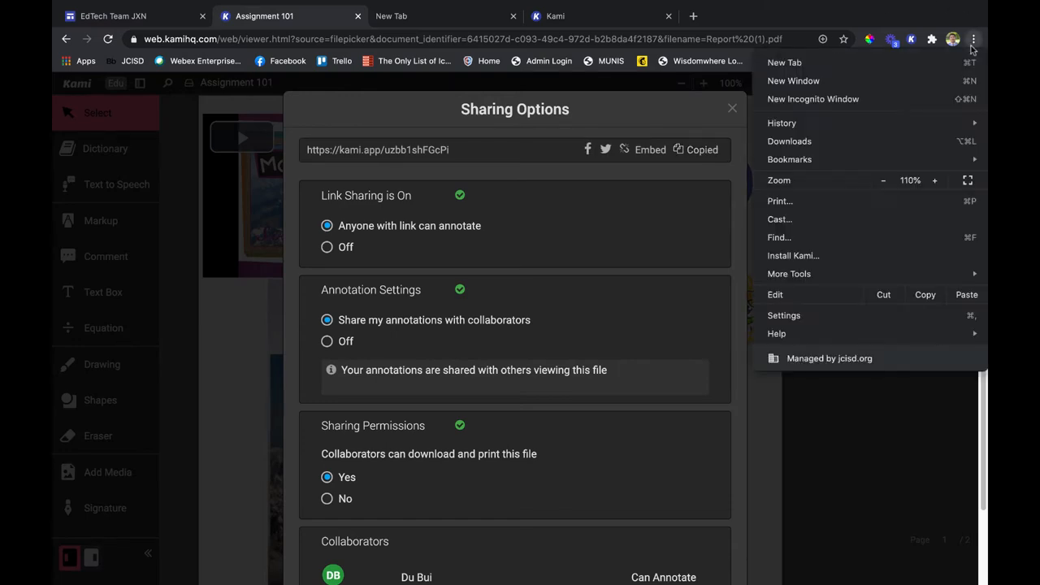
{"action": "left_click", "coordinate": [812, 98]}
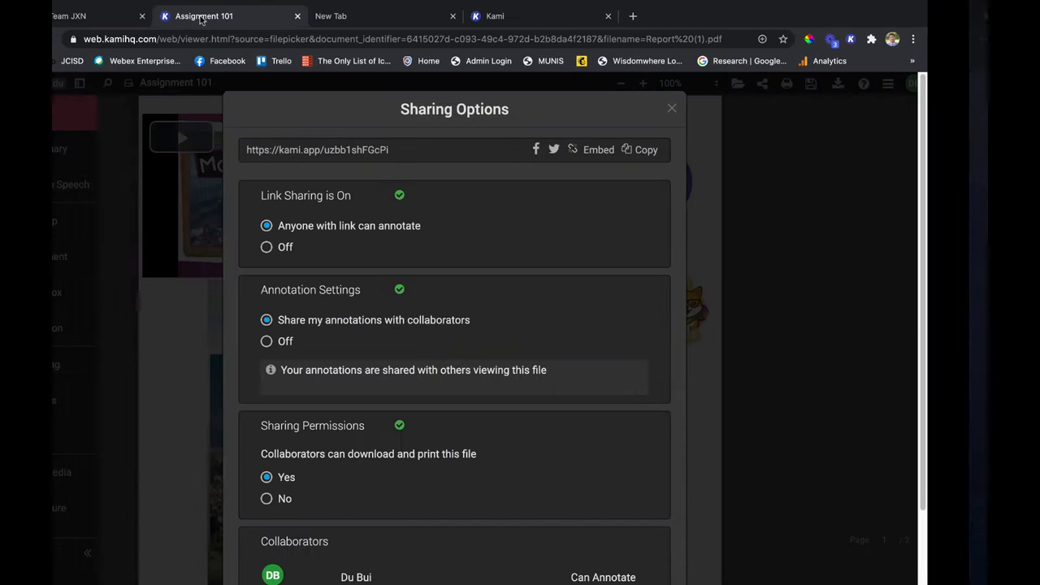
Close sharing options, deselect the Technology graphic, and show the print choices.
{"action": "left_click", "coordinate": [671, 107]}
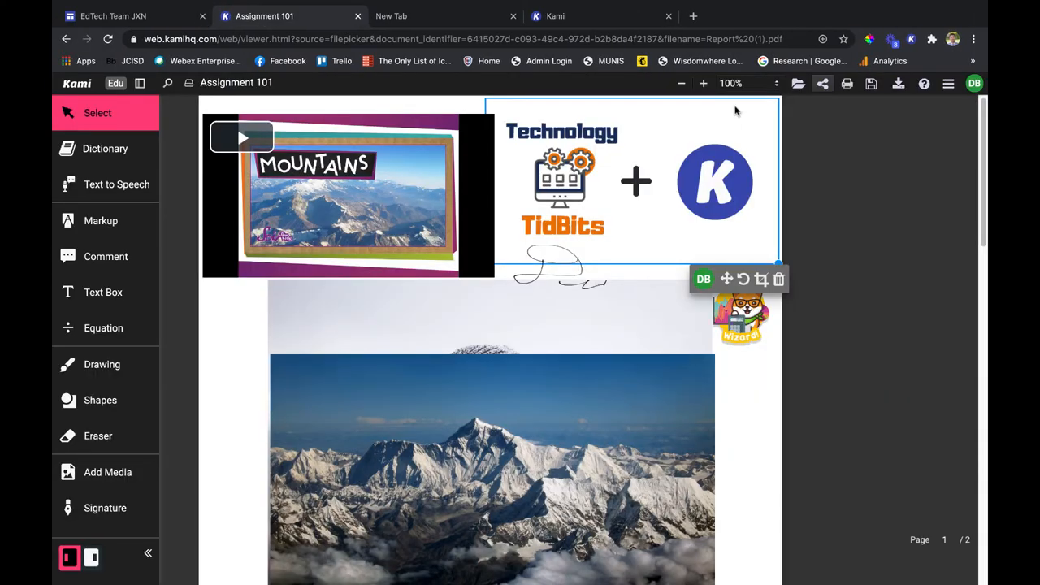
{"action": "left_click", "coordinate": [921, 192]}
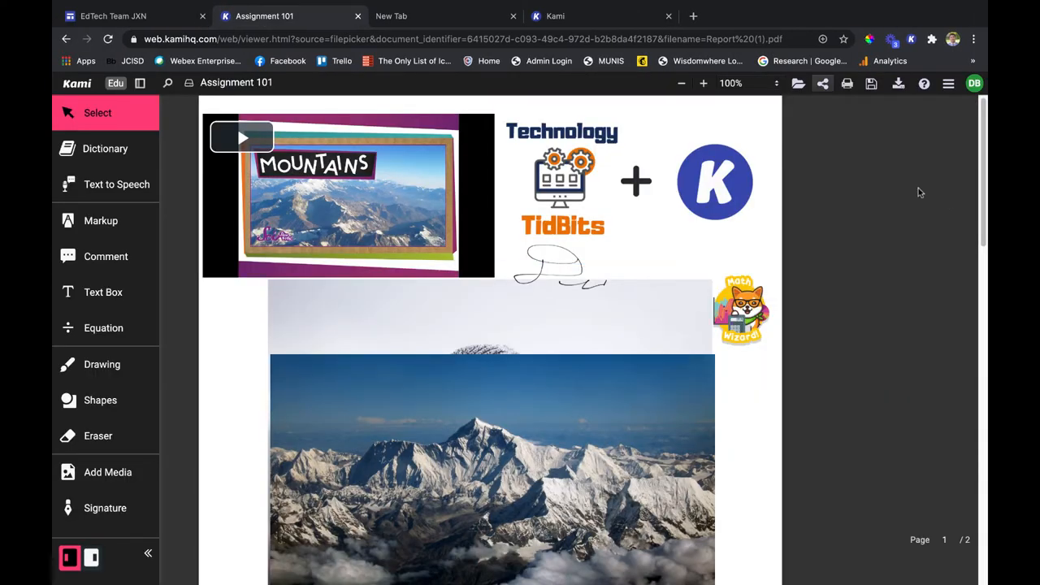
{"action": "left_click", "coordinate": [847, 83]}
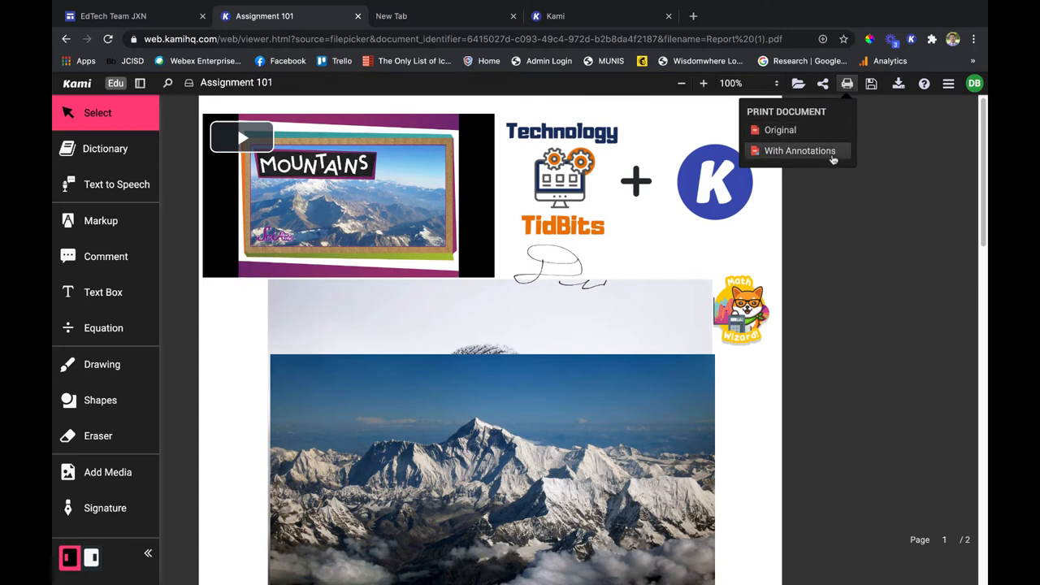
Upload Assignment 101 to Google Drive through the Save options.
{"action": "left_click", "coordinate": [870, 83]}
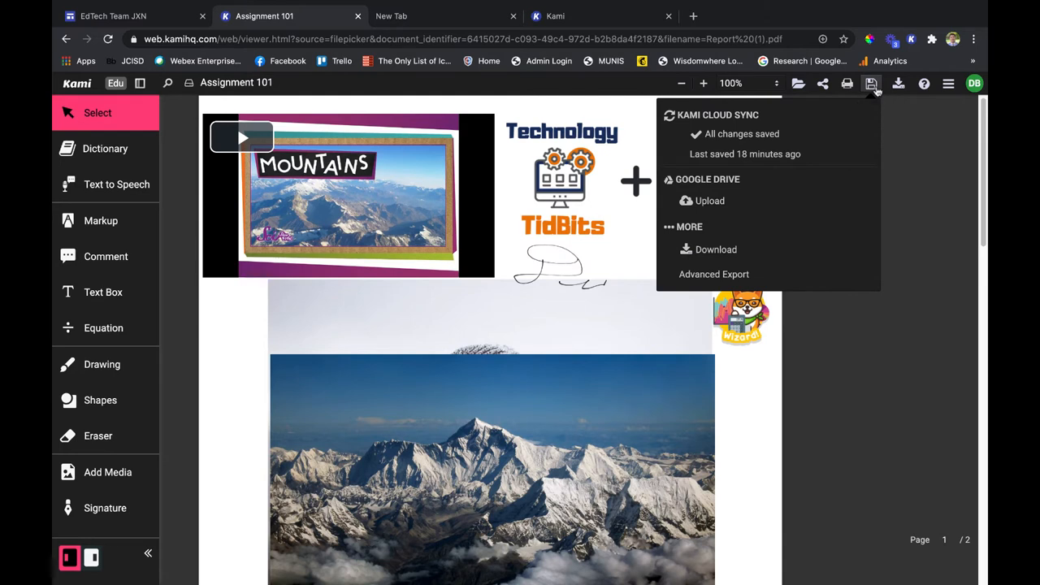
{"action": "mouse_move", "coordinate": [759, 143]}
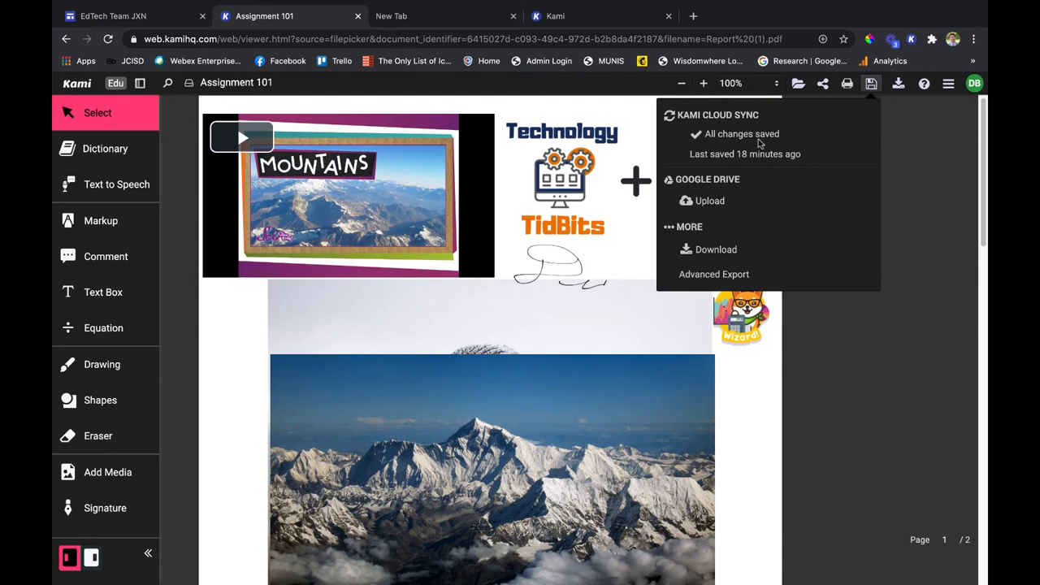
{"action": "mouse_move", "coordinate": [871, 83]}
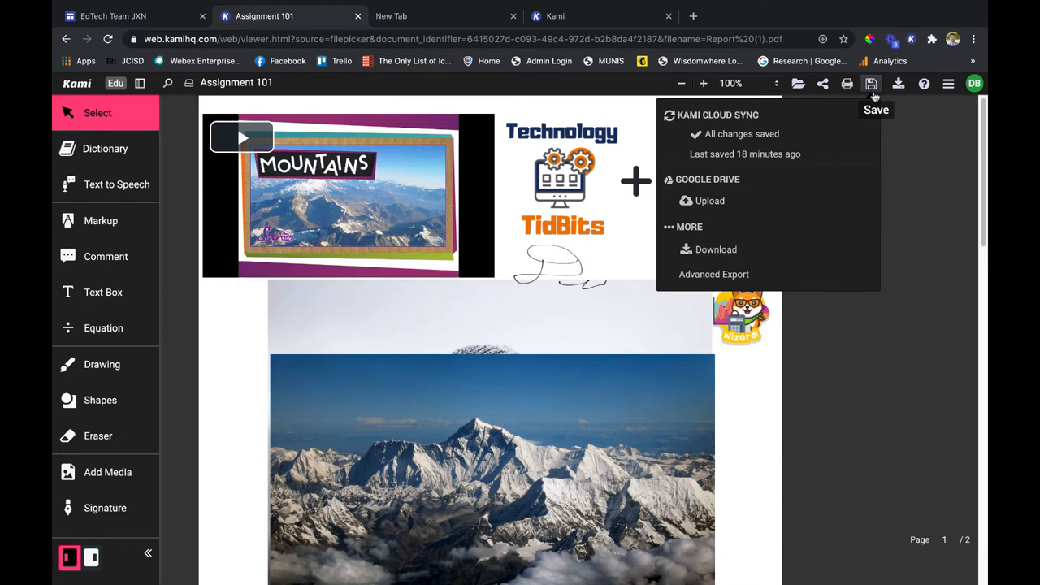
{"action": "mouse_move", "coordinate": [881, 96]}
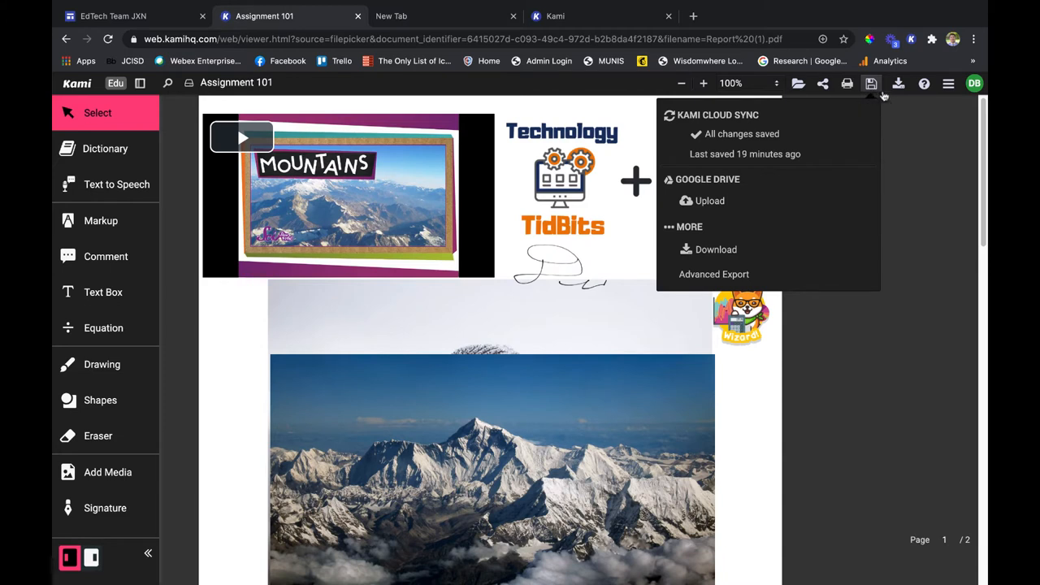
{"action": "mouse_move", "coordinate": [777, 159]}
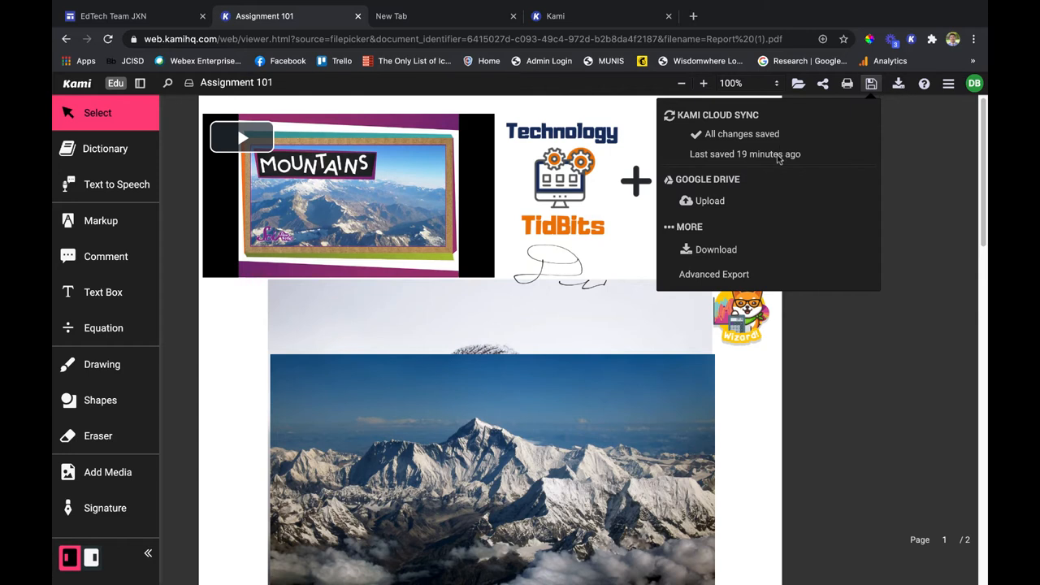
{"action": "mouse_move", "coordinate": [726, 201]}
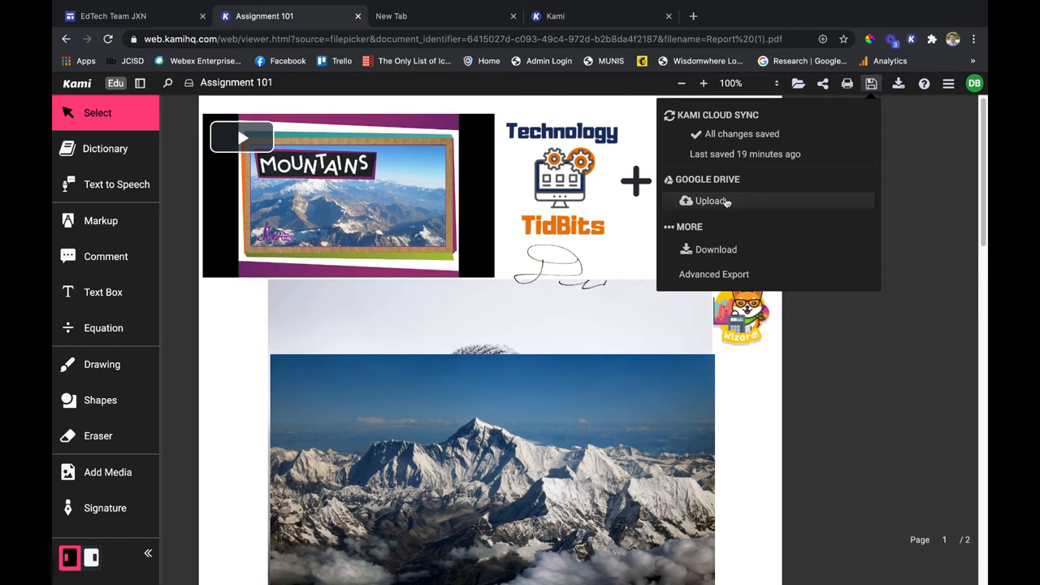
{"action": "left_click", "coordinate": [711, 201]}
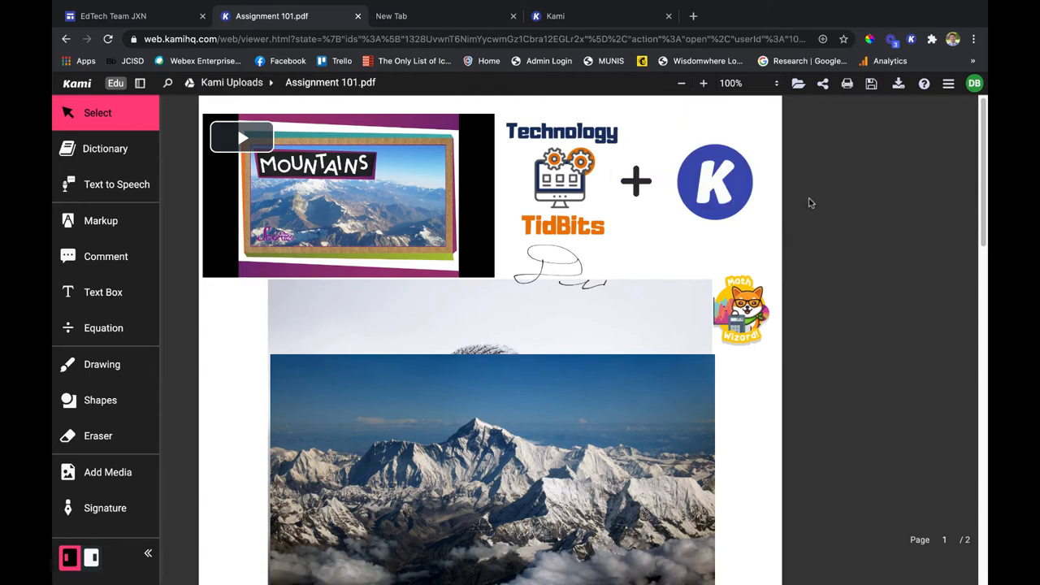
{"action": "mouse_move", "coordinate": [869, 107]}
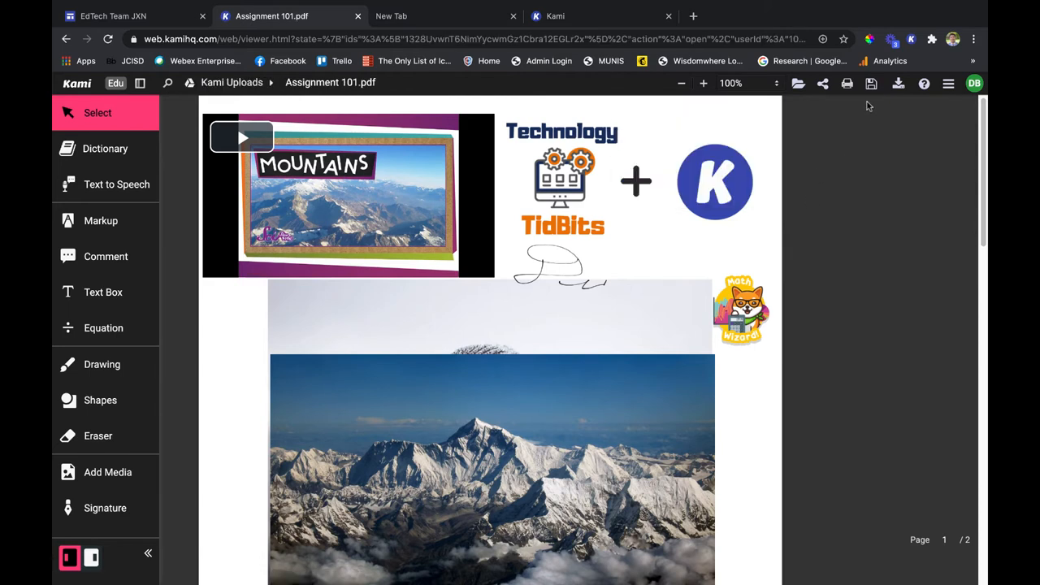
{"action": "mouse_move", "coordinate": [898, 83]}
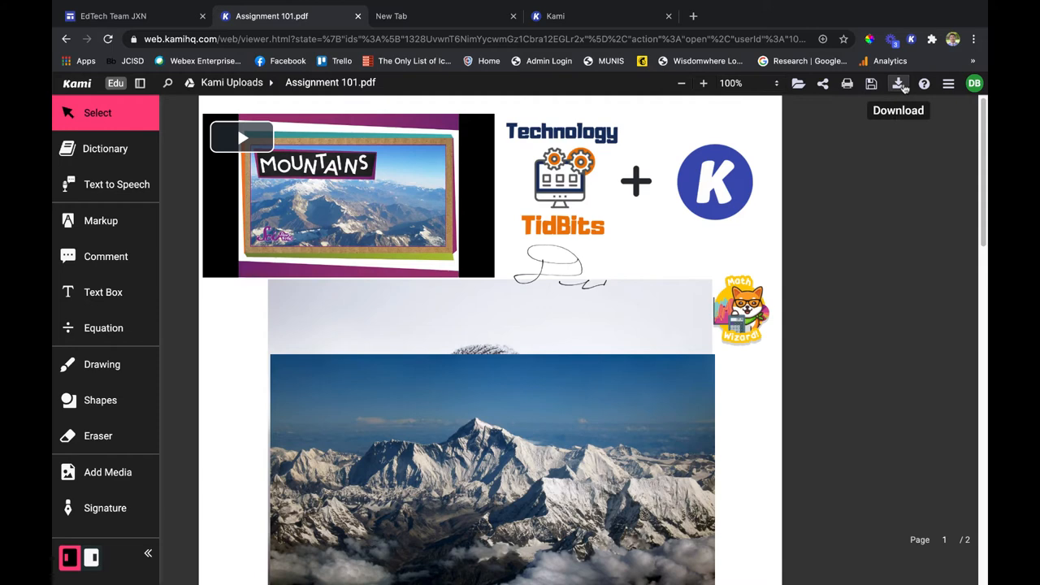
Start a Google Drive export of the document with all annotations.
{"action": "left_click", "coordinate": [899, 83]}
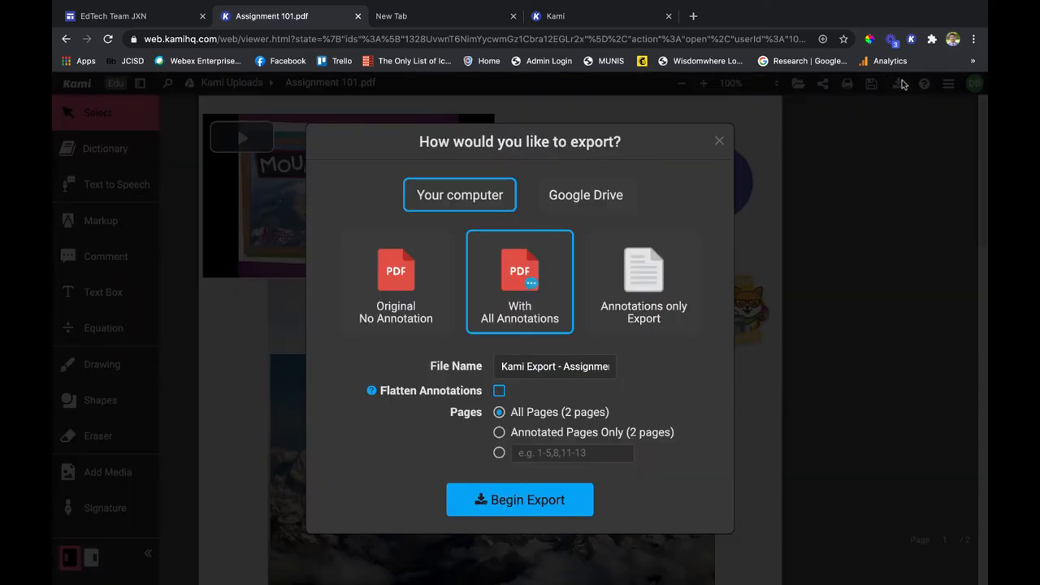
{"action": "mouse_move", "coordinate": [817, 102]}
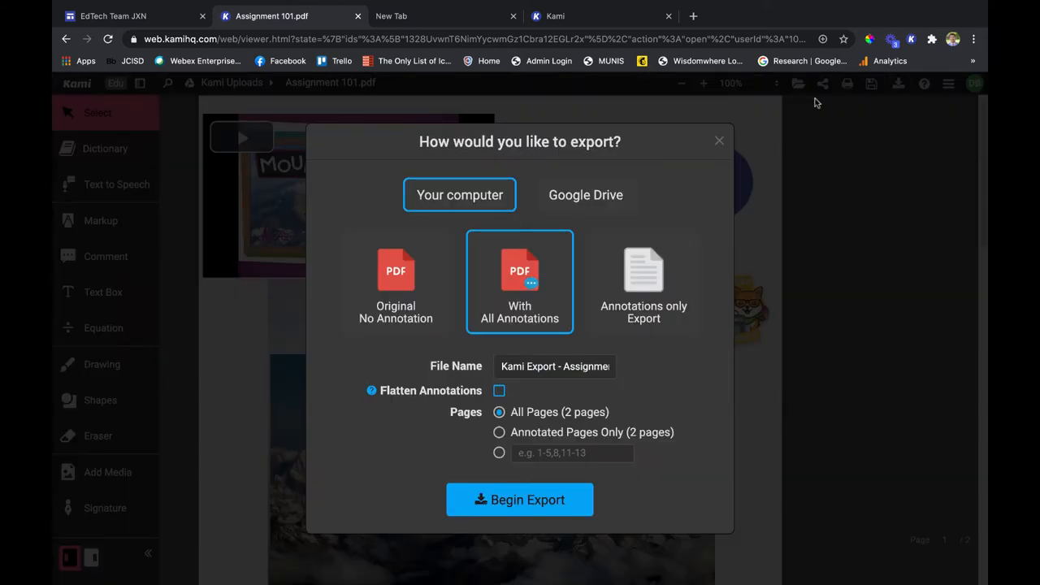
{"action": "left_click", "coordinate": [585, 185]}
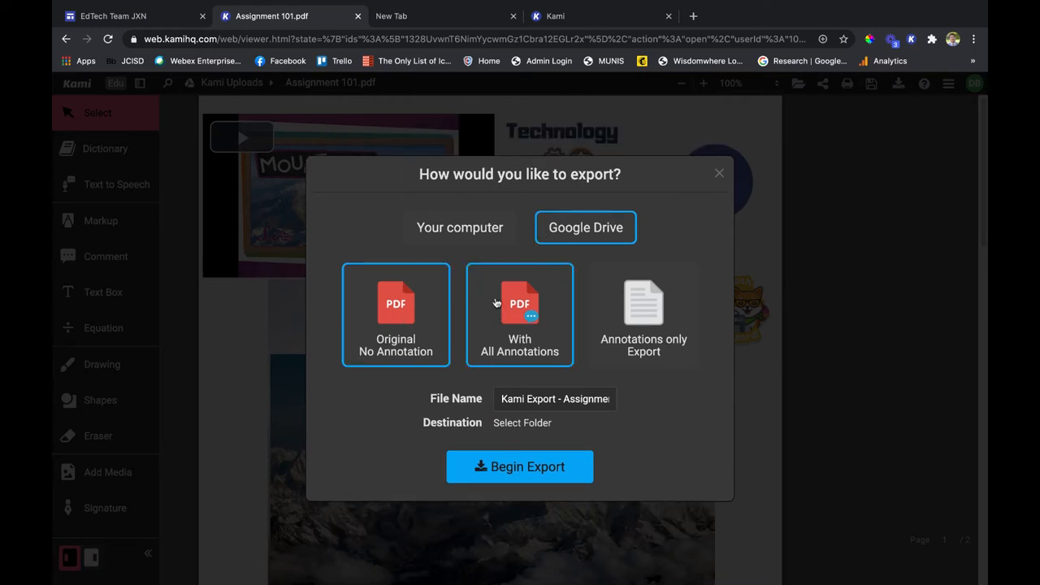
{"action": "left_click", "coordinate": [643, 314]}
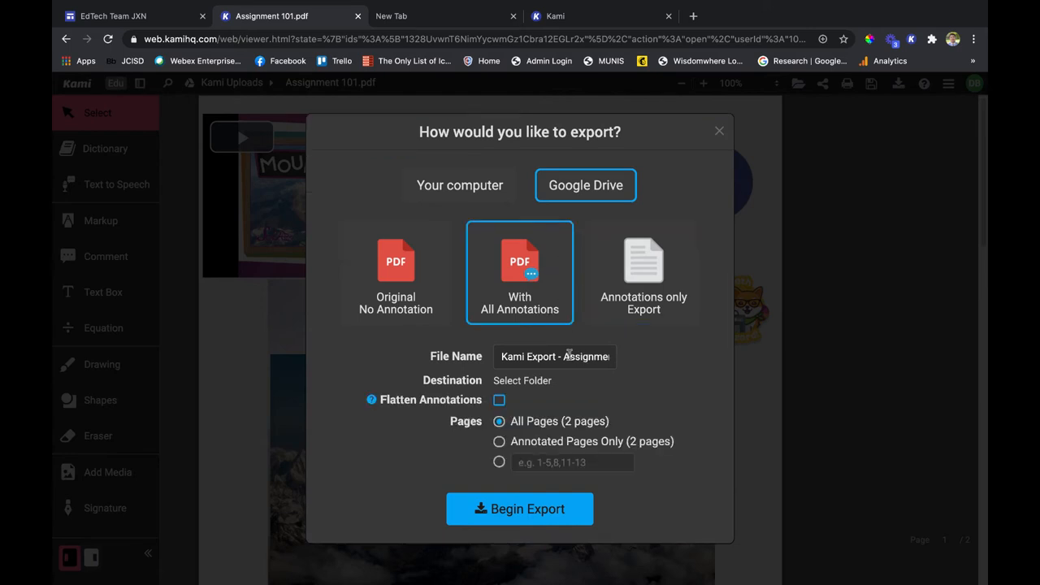
Name the export 'Assignment 101.pdf', choose a folder, and enable Flatten Annotations.
{"action": "double_click", "coordinate": [585, 356]}
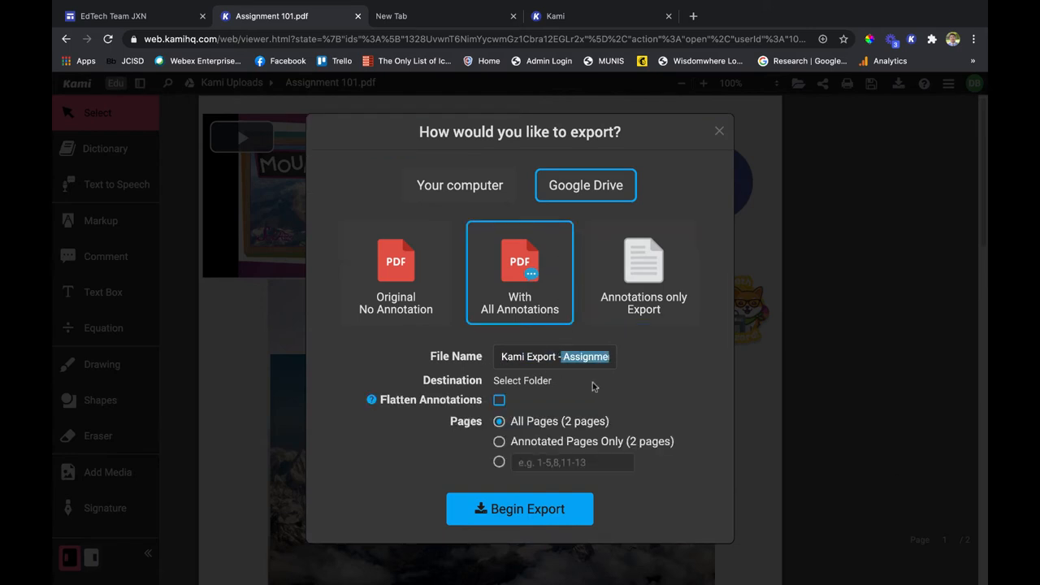
{"action": "left_click", "coordinate": [558, 356]}
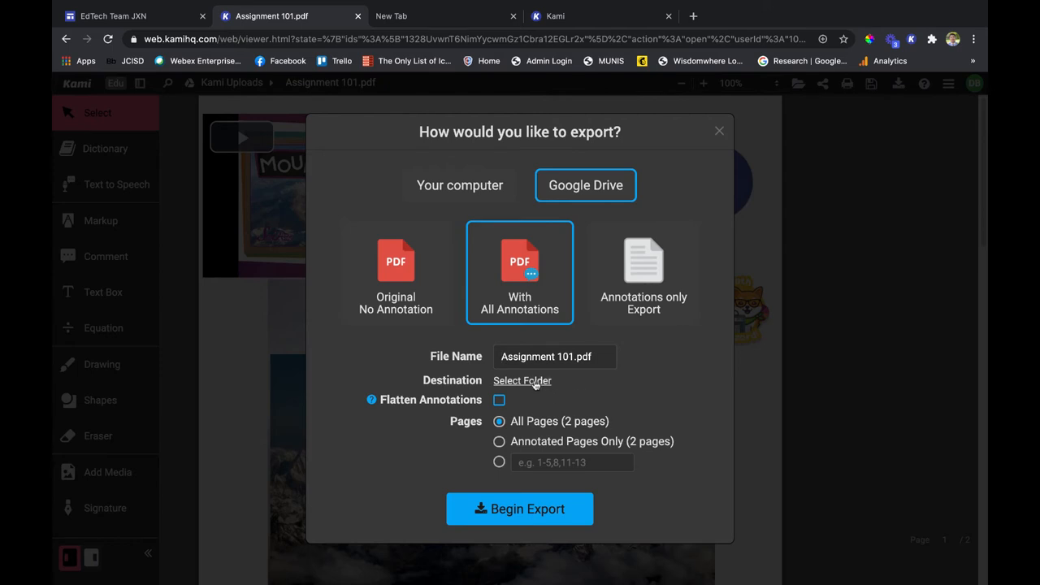
{"action": "left_click", "coordinate": [522, 380]}
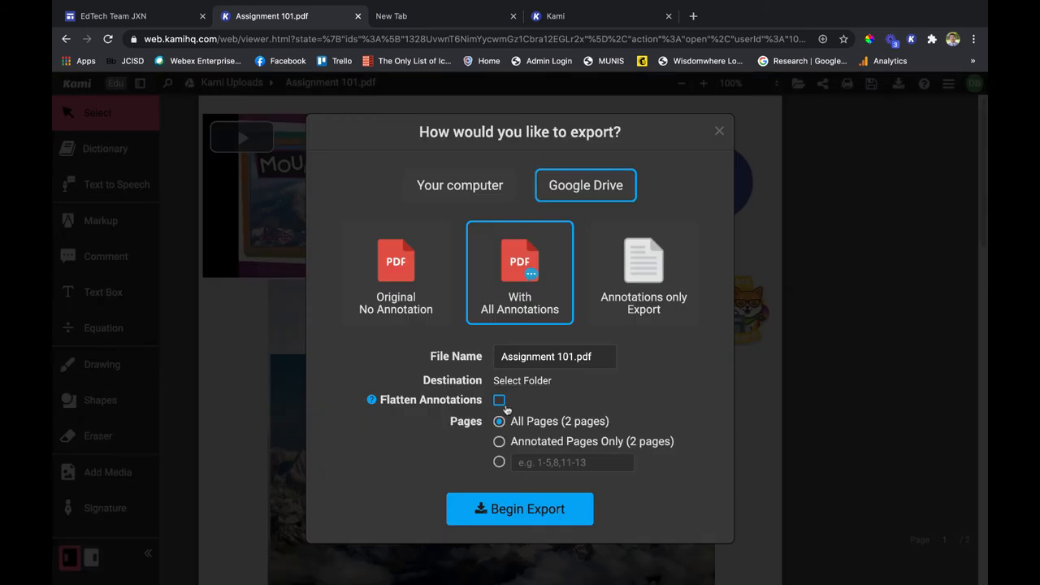
{"action": "left_click", "coordinate": [498, 399]}
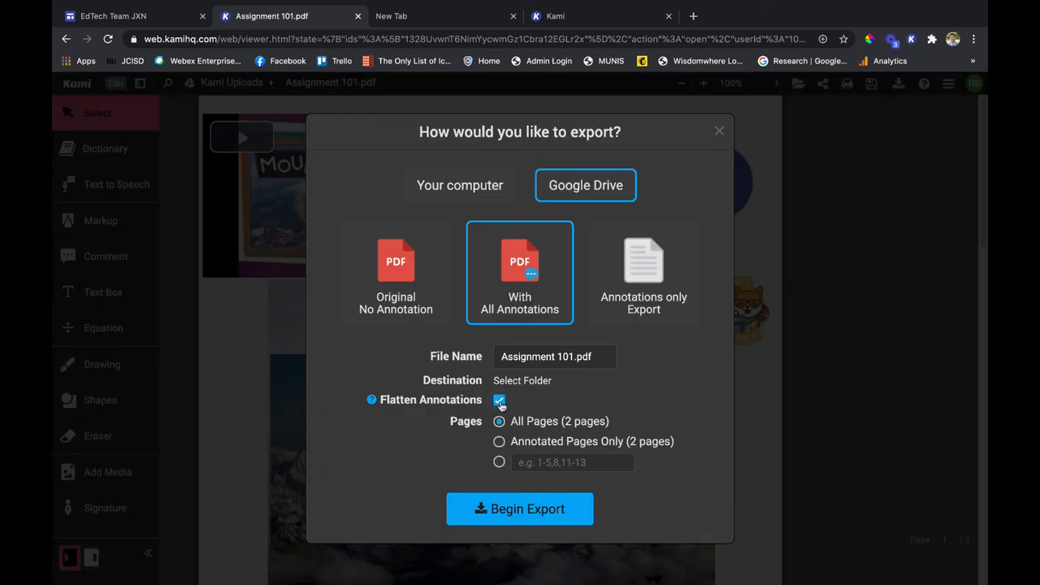
{"action": "left_click", "coordinate": [371, 399]}
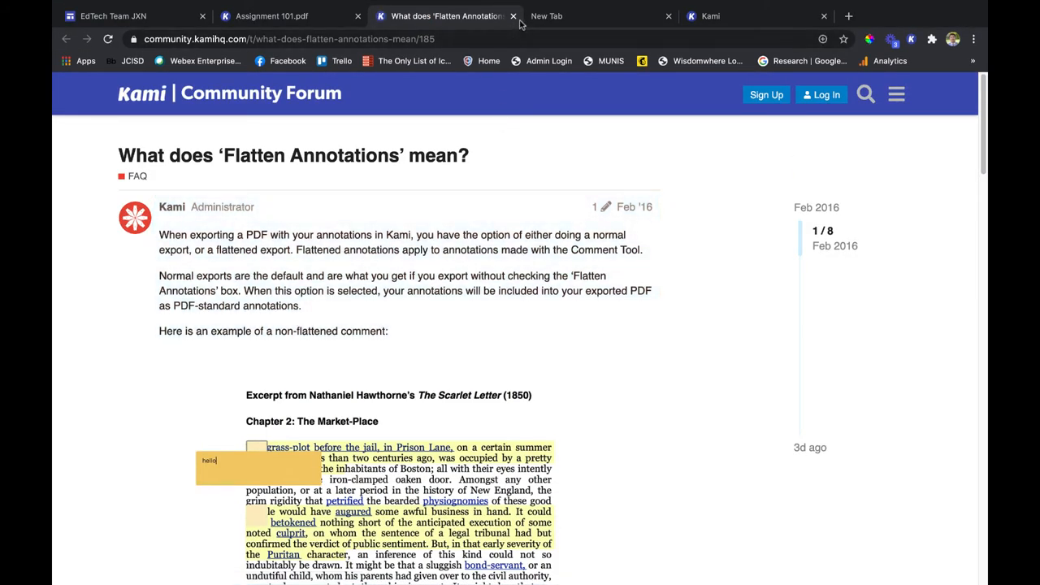
{"action": "left_click", "coordinate": [272, 15]}
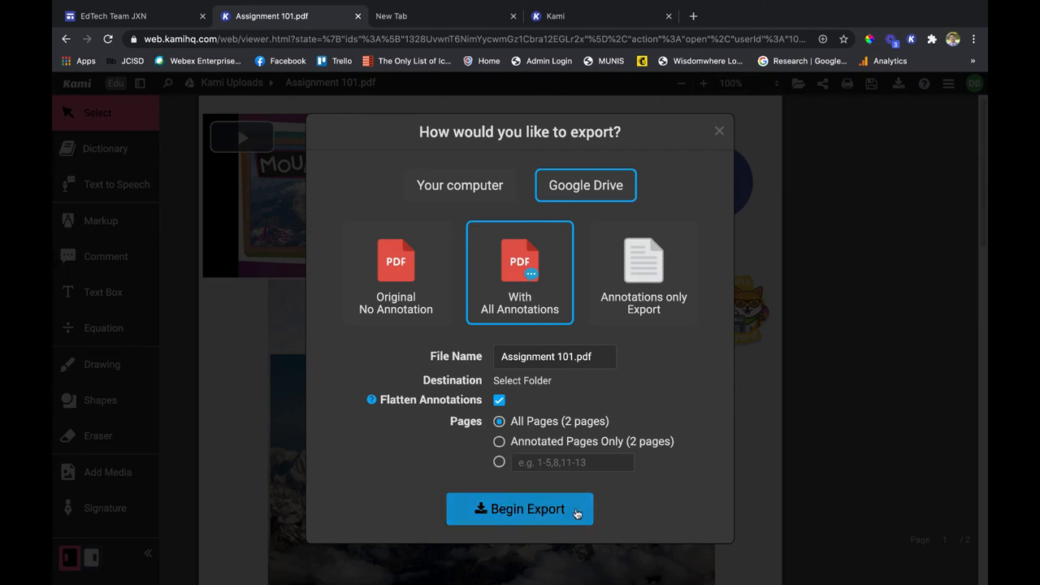
Begin the flattened Google Drive export and open Google Drive from the success dialog.
{"action": "left_click", "coordinate": [519, 508]}
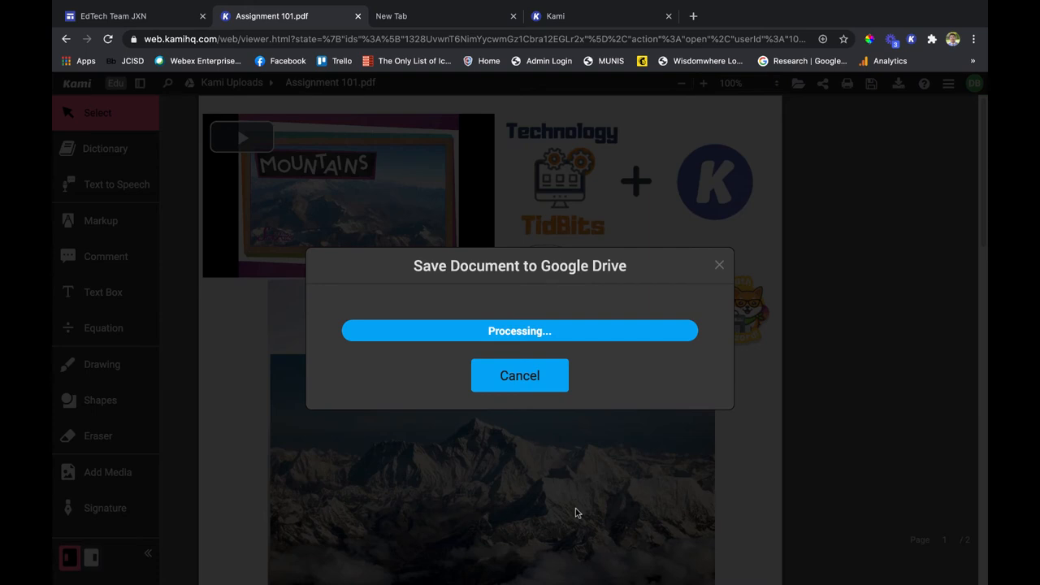
{"action": "mouse_move", "coordinate": [567, 512]}
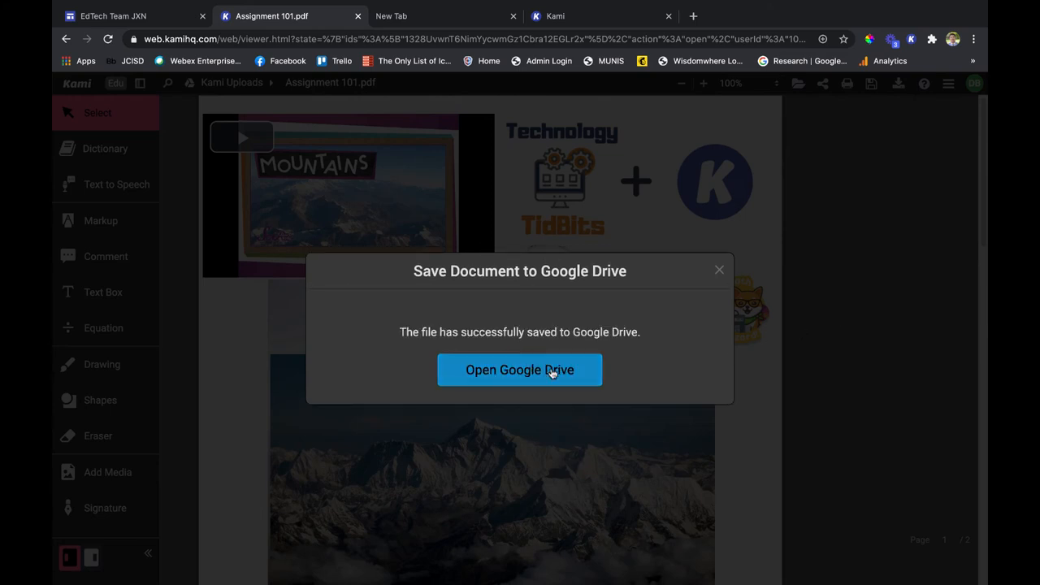
{"action": "left_click", "coordinate": [519, 370]}
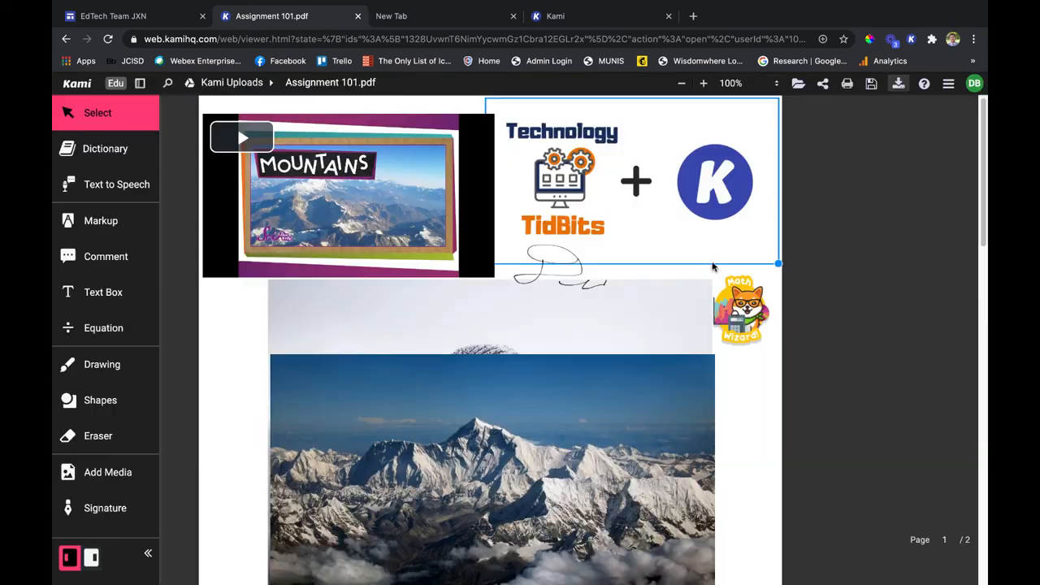
Show the extra document options menu, including rotation, OCR and presentation mode.
{"action": "left_click", "coordinate": [947, 83]}
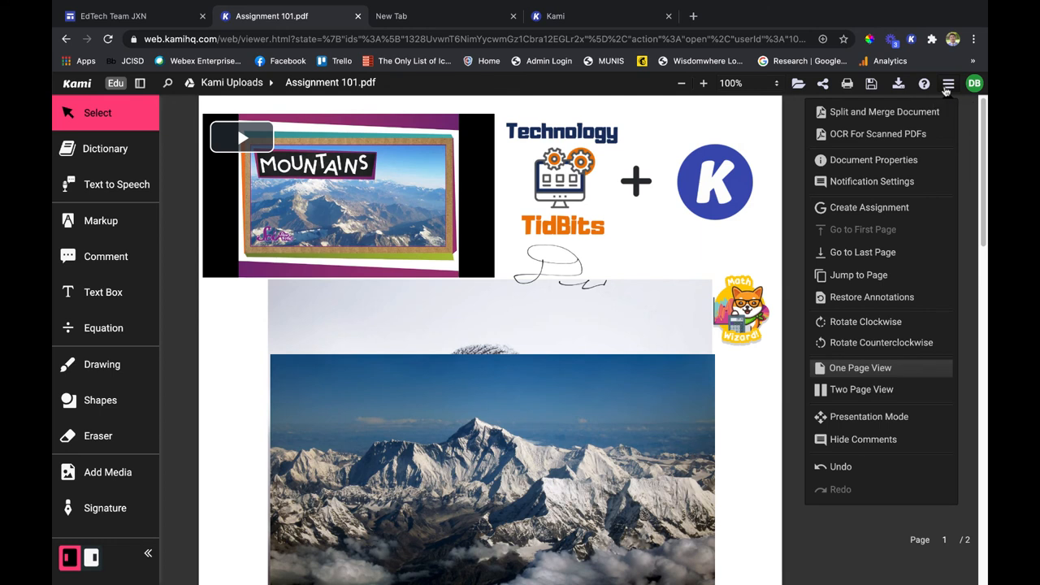
{"action": "mouse_move", "coordinate": [942, 92]}
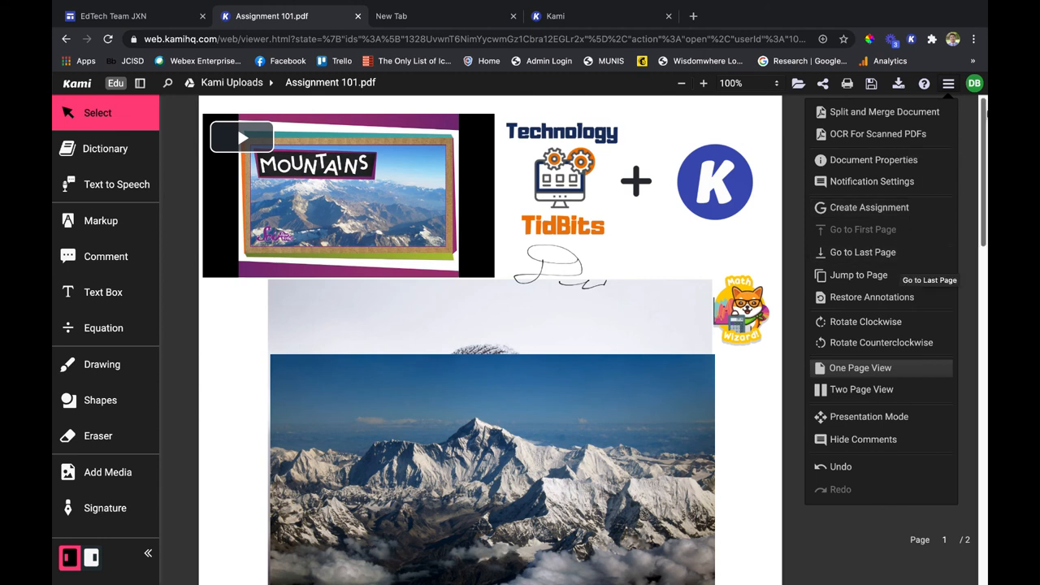
Switch Dark Mode off from the profile avatar's account options.
{"action": "left_click", "coordinate": [974, 83]}
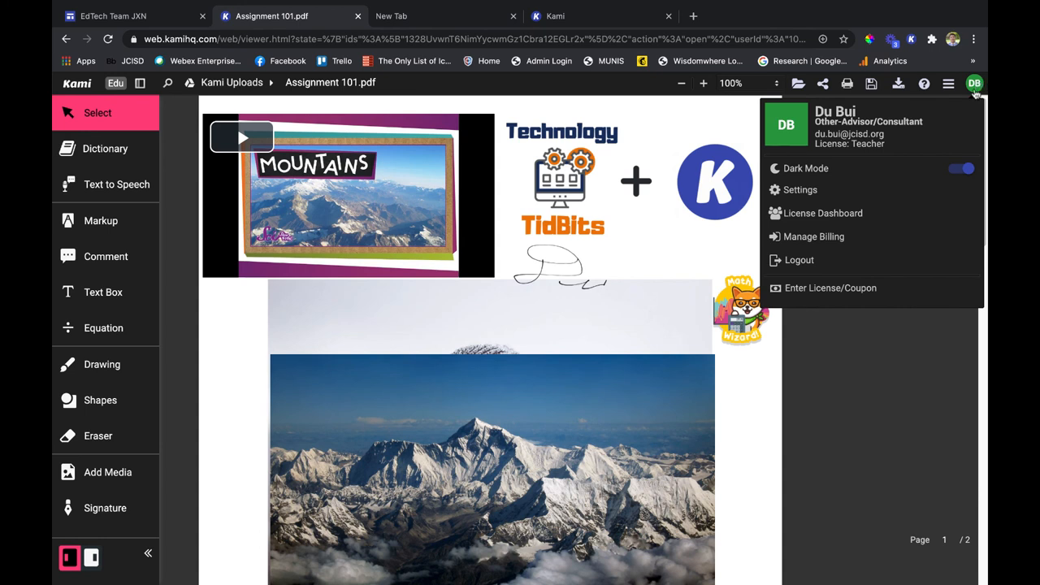
{"action": "left_click", "coordinate": [962, 169]}
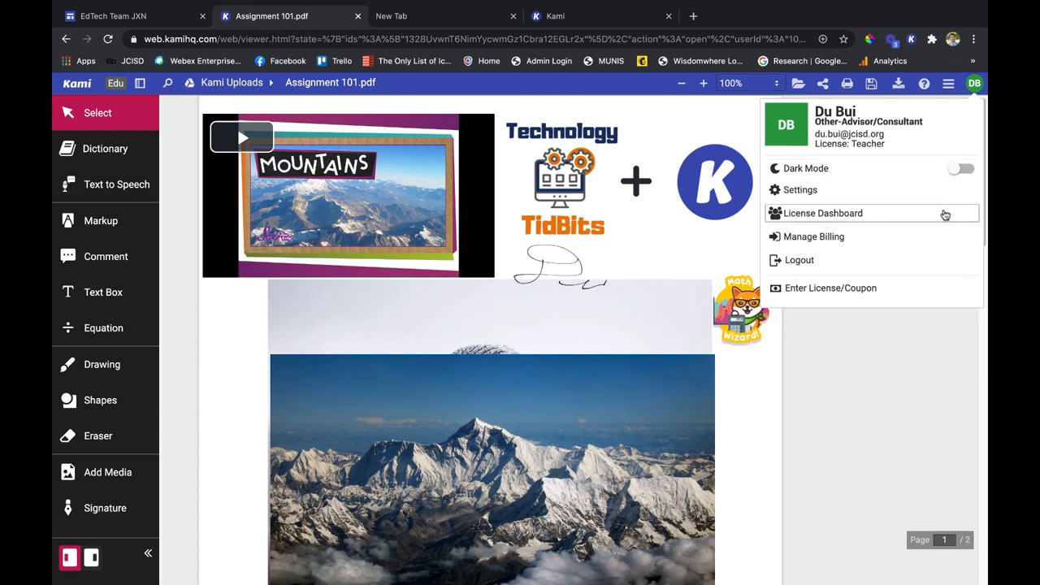
{"action": "mouse_move", "coordinate": [891, 360]}
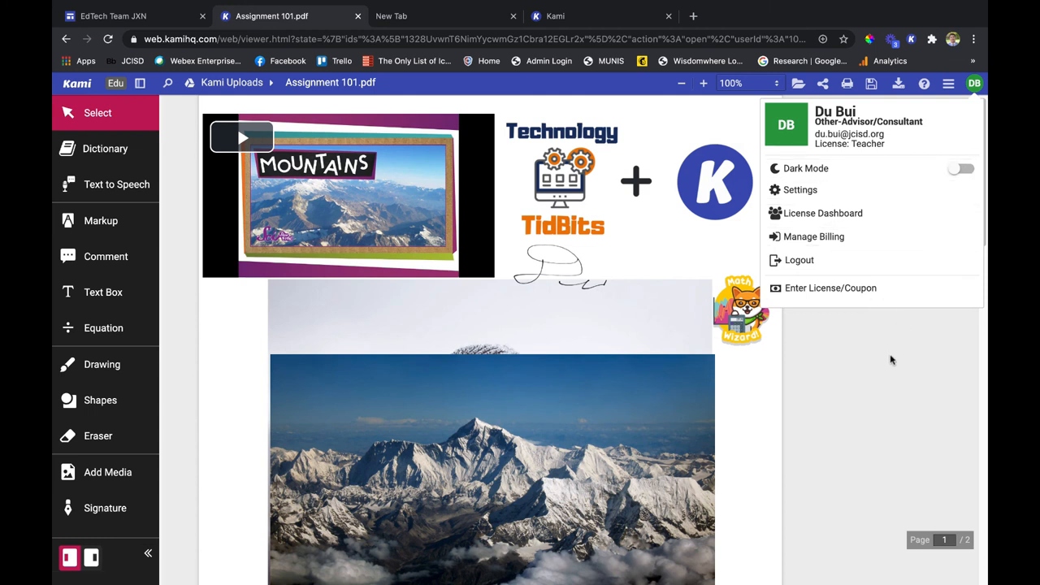